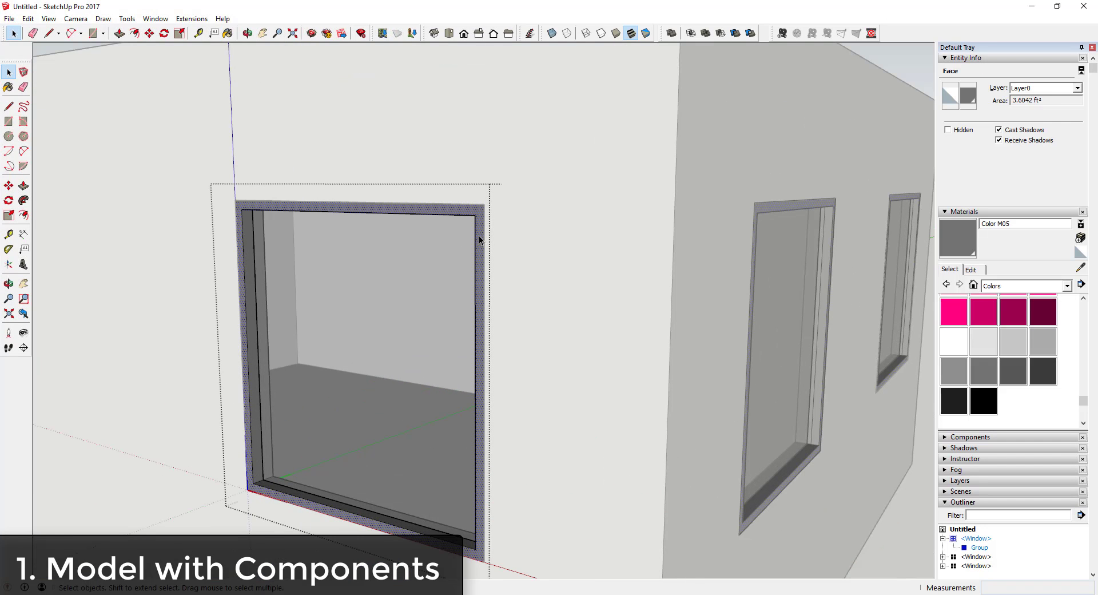
Step: Add a centre mullion inside the window component and orbit to see all three instances updated
left_click(41, 33)
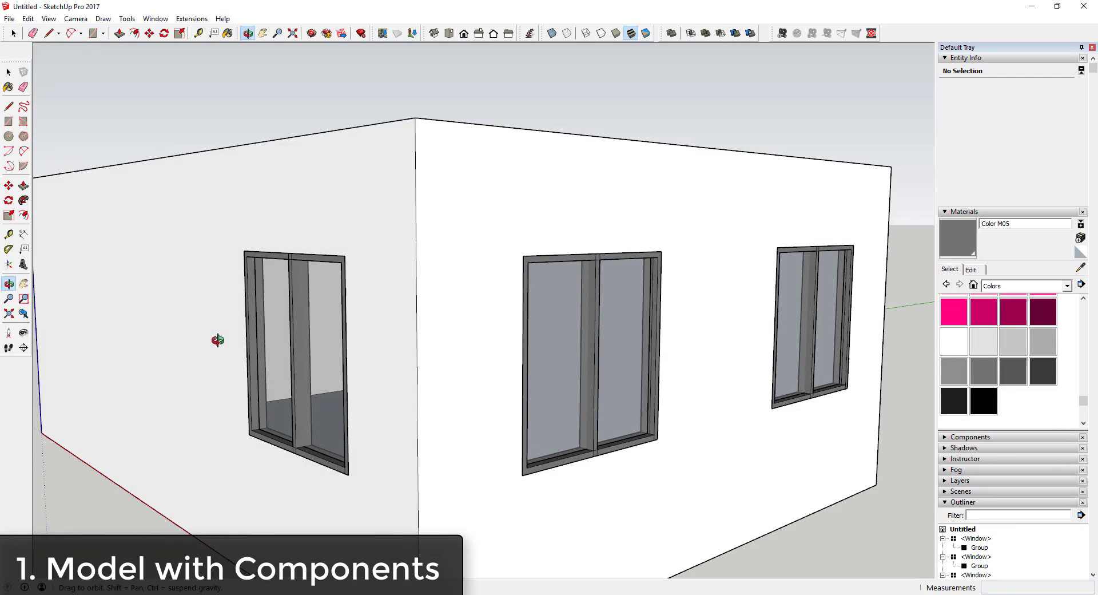
left_click_drag(217, 340, 367, 325)
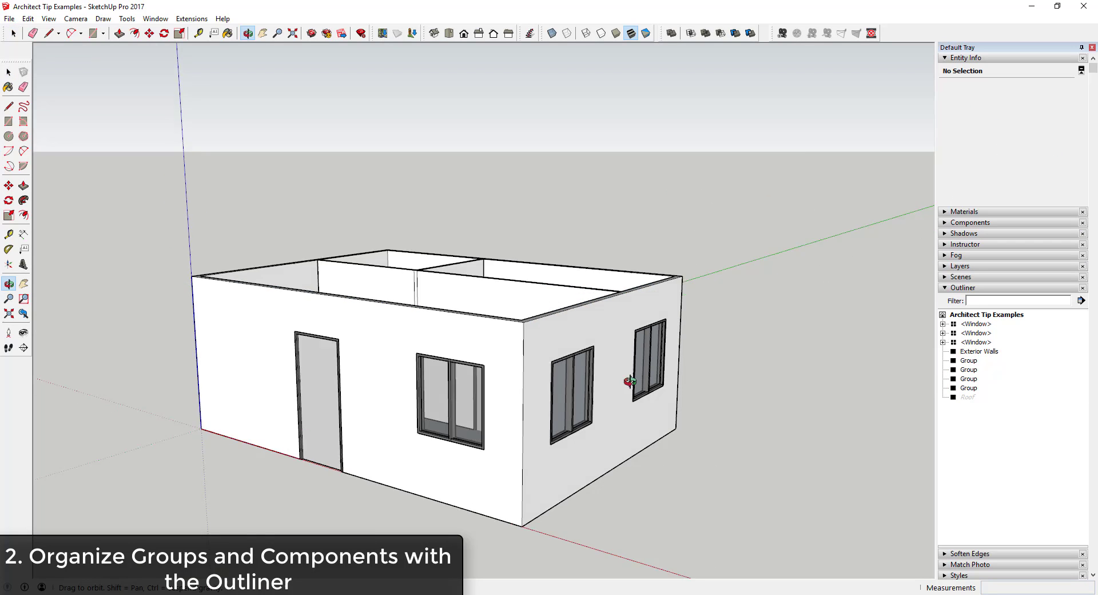
Step: Name the Doors group in the Outliner and group the three windows as Windows
left_click(979, 387)
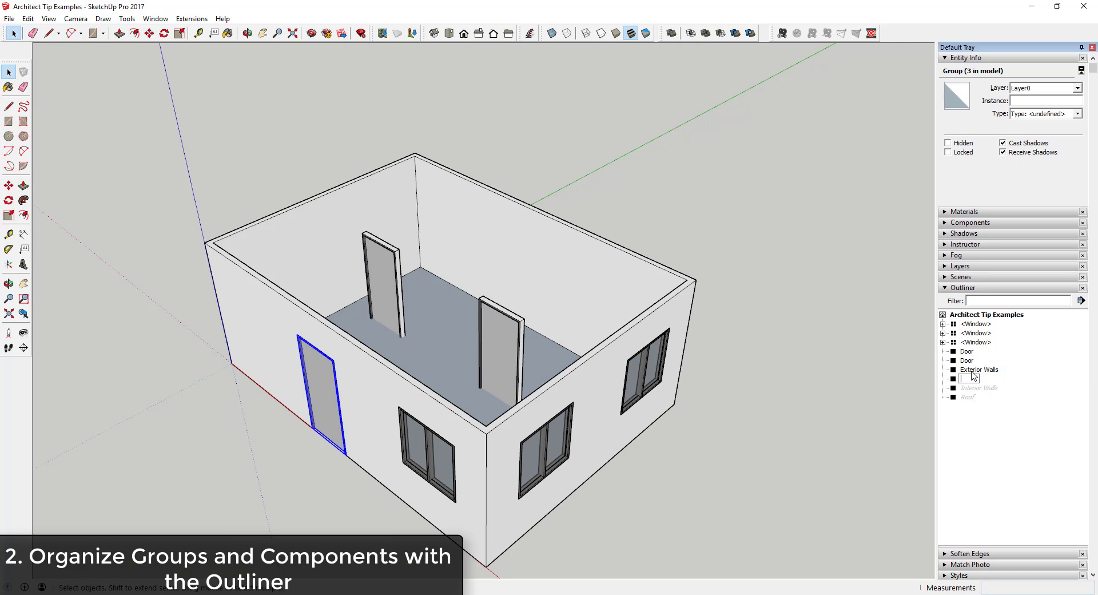
left_click(967, 360)
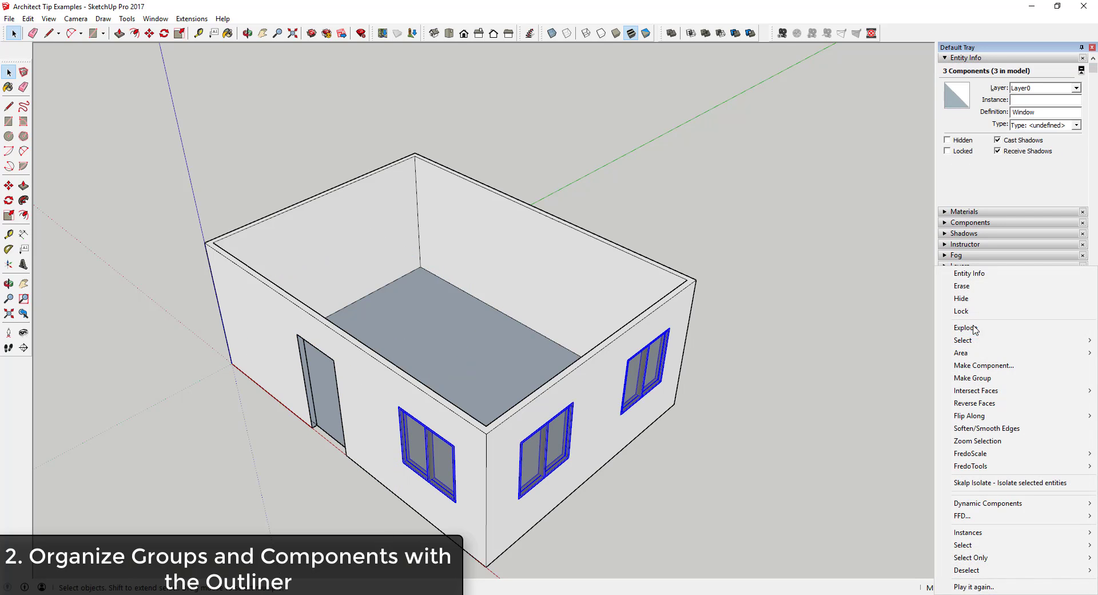
mouse_move(972, 377)
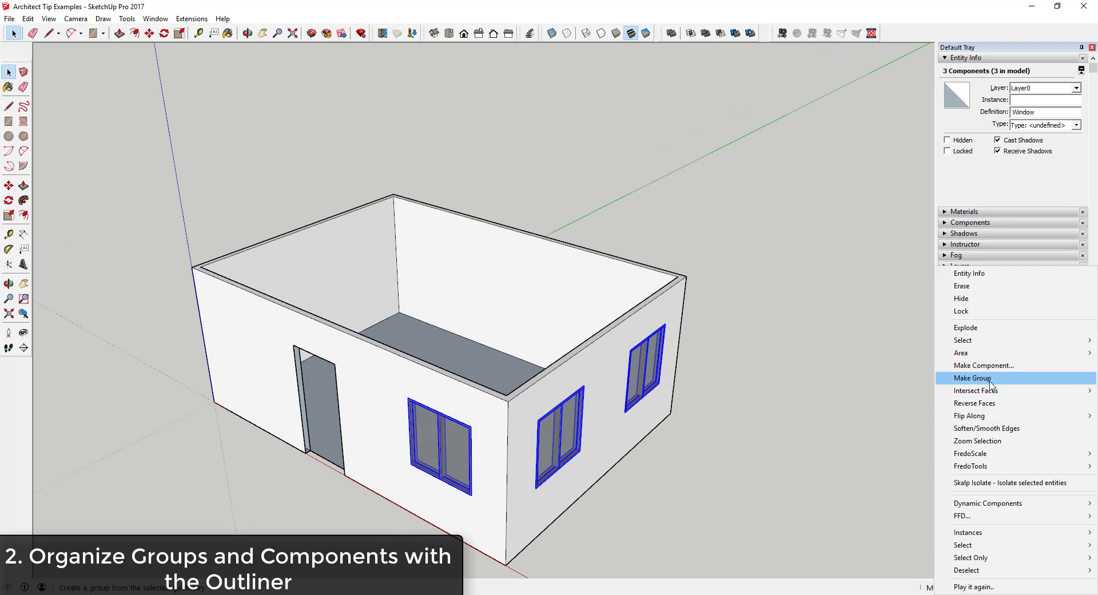
left_click(972, 377)
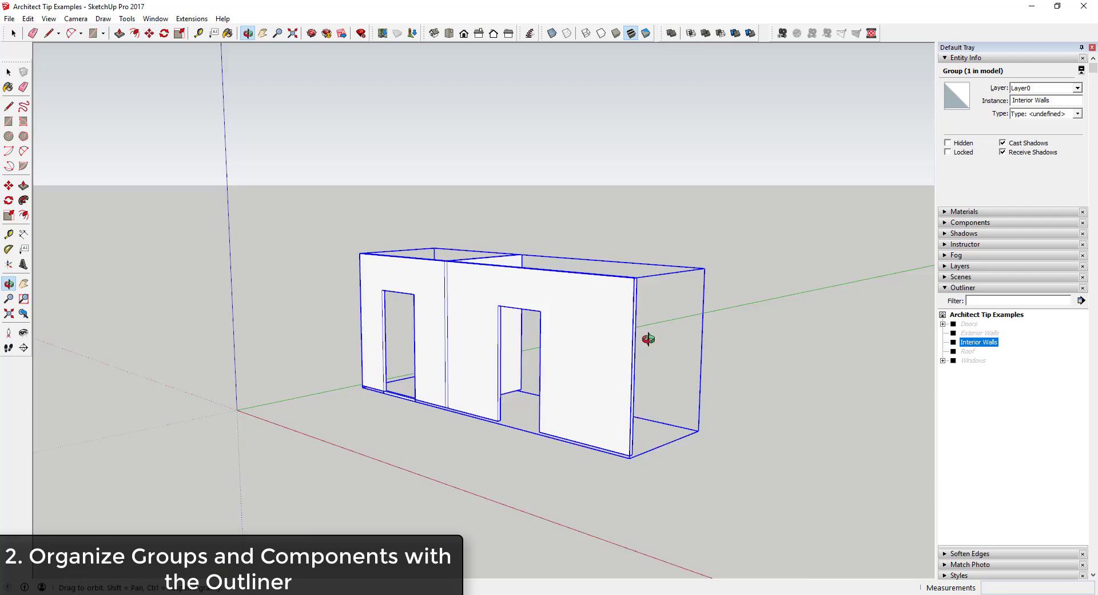
left_click(969, 322)
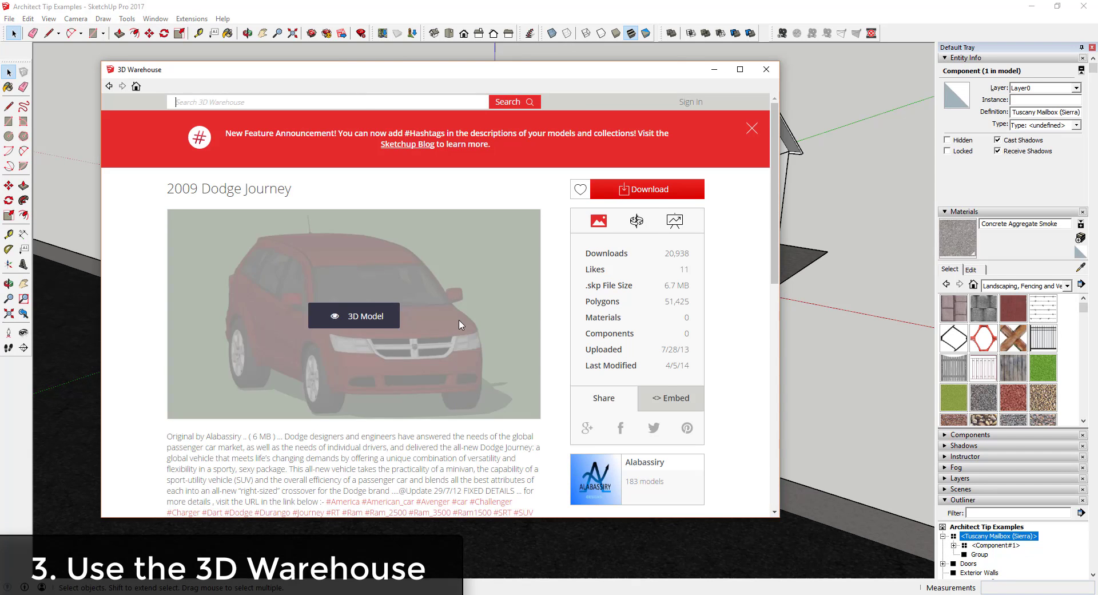
Step: Download the 2009 Dodge Journey car from the 3D Warehouse into the scene
left_click(353, 316)
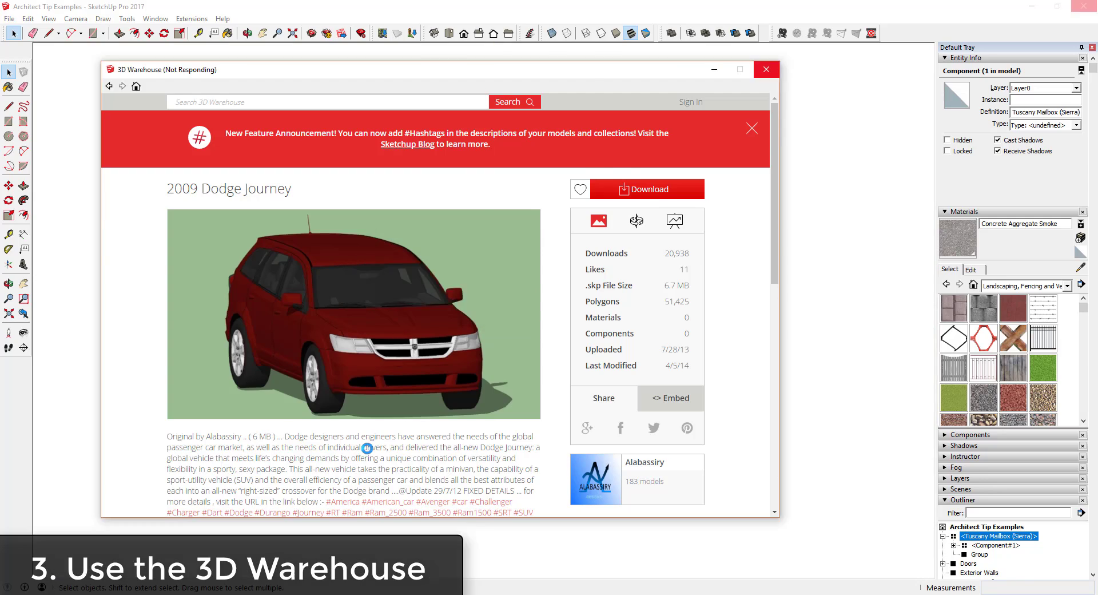
left_click(648, 189)
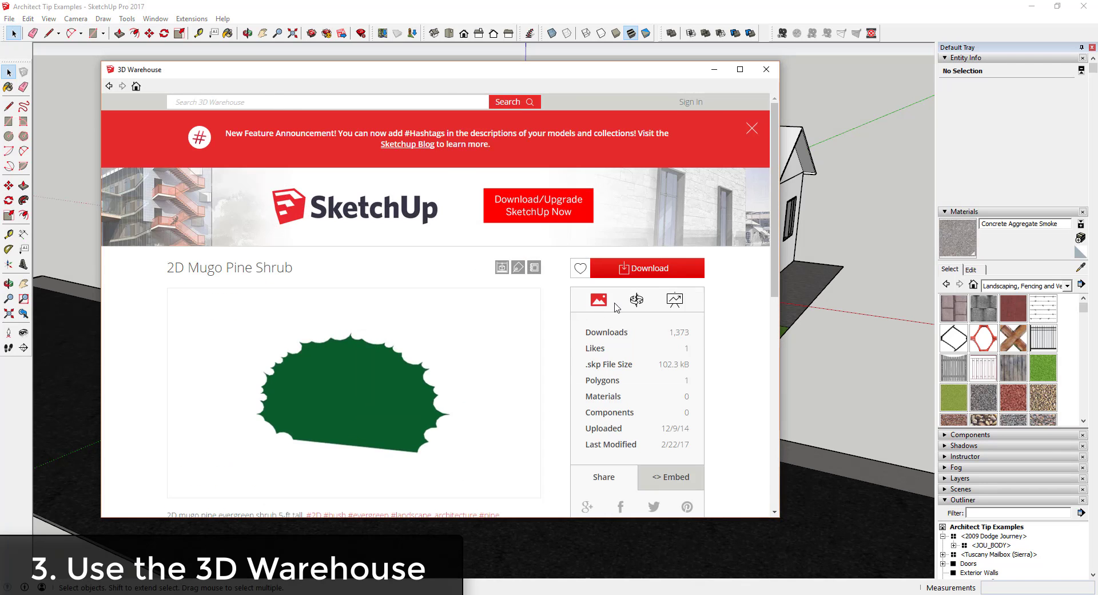
Step: Download the 2D Mugo Pine Shrub, place a copy beside the house, and return to the Warehouse
left_click(645, 268)
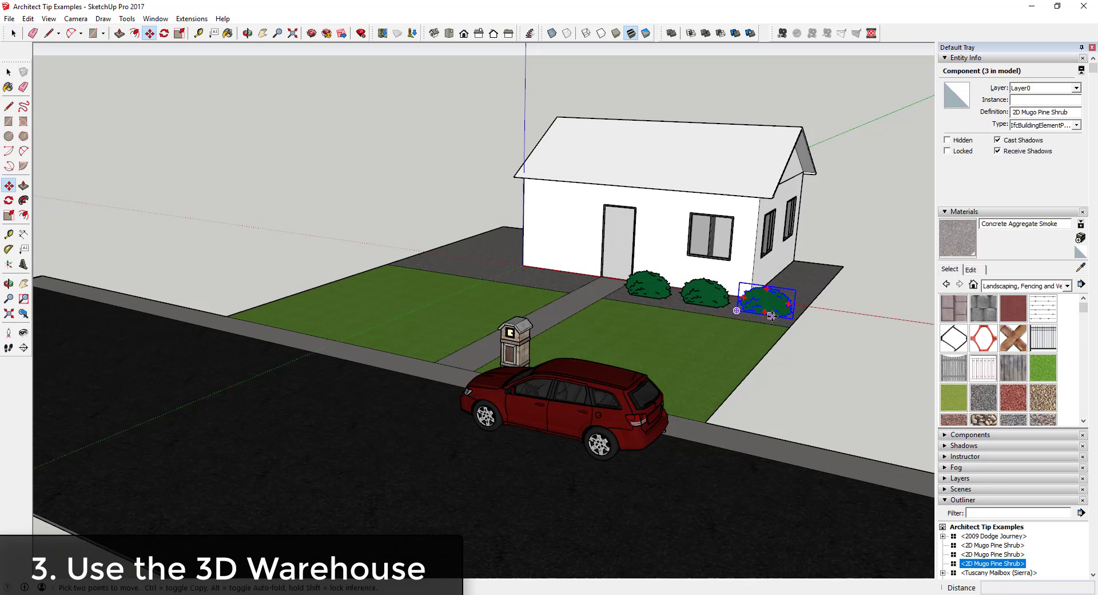
left_click(9, 18)
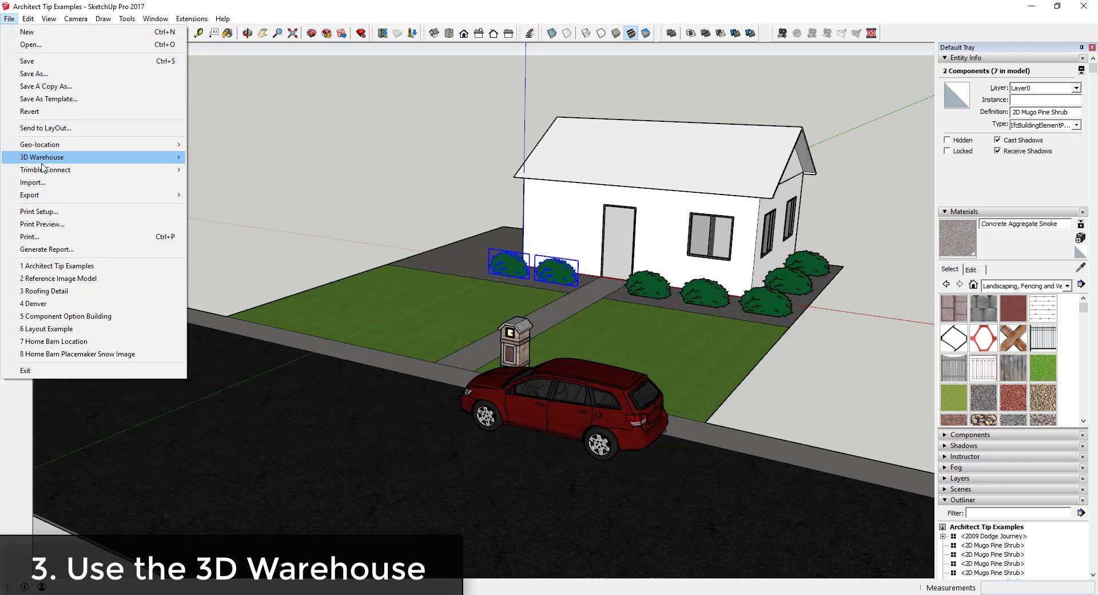
left_click(41, 157)
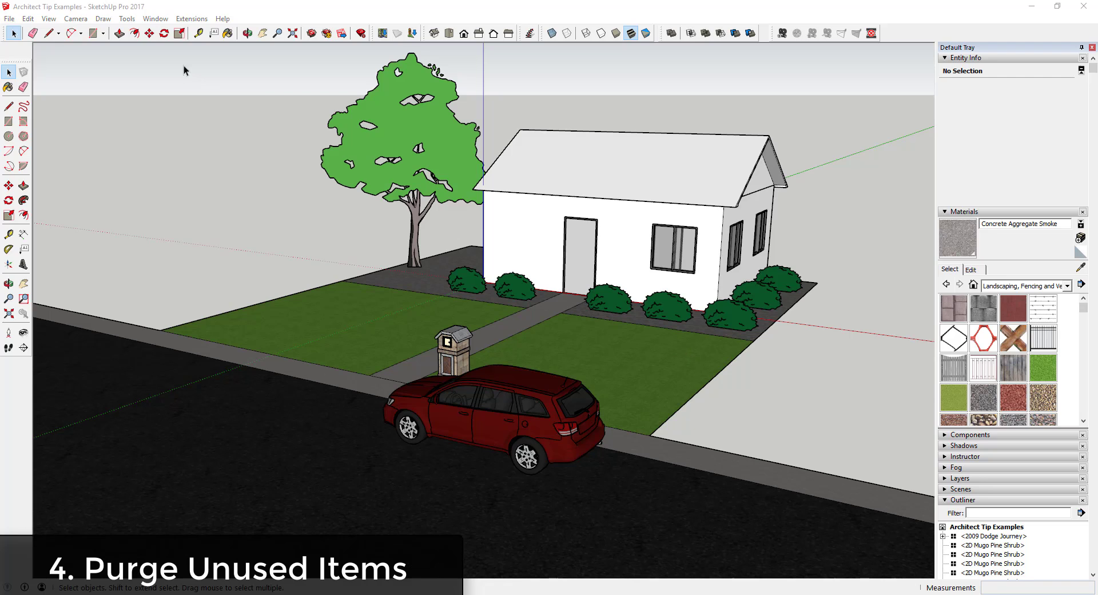
Step: Purge unused items from the model via Model Info > Statistics, removing four materials
left_click(154, 18)
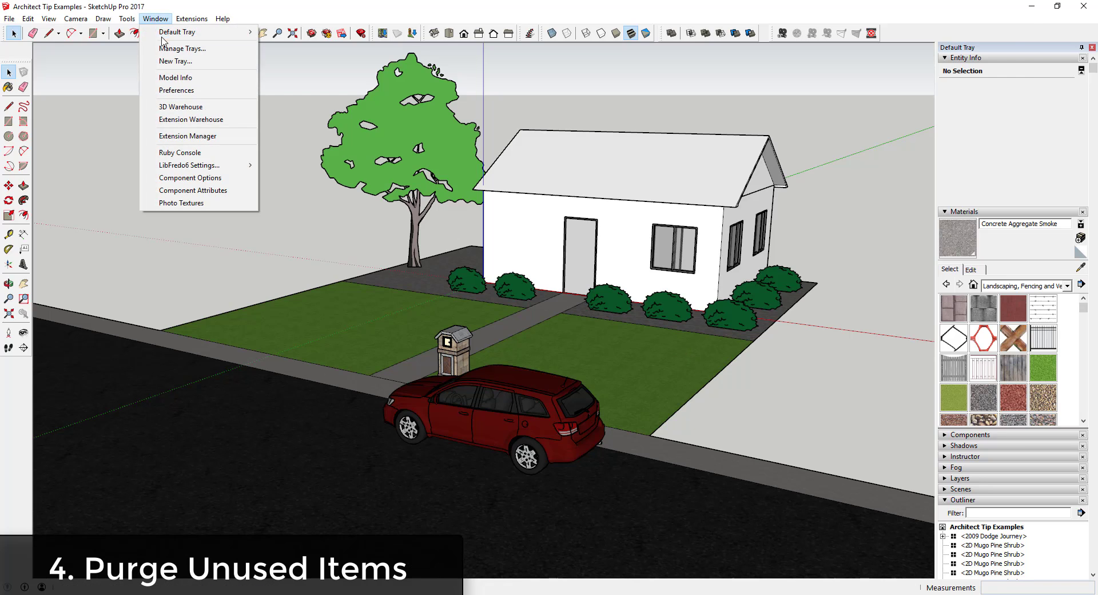
left_click(175, 77)
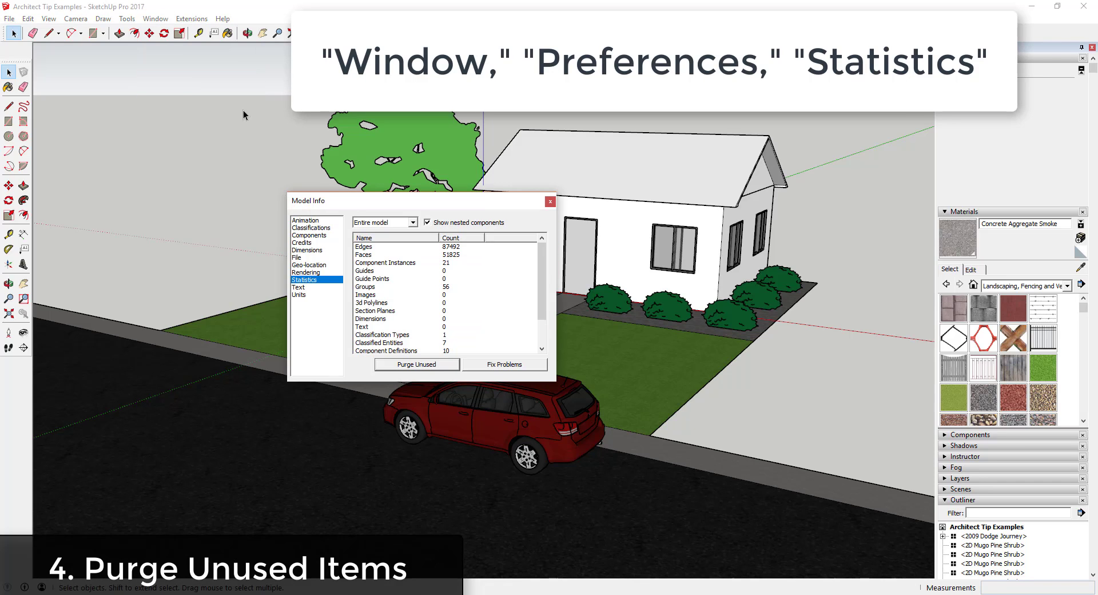
mouse_move(310, 282)
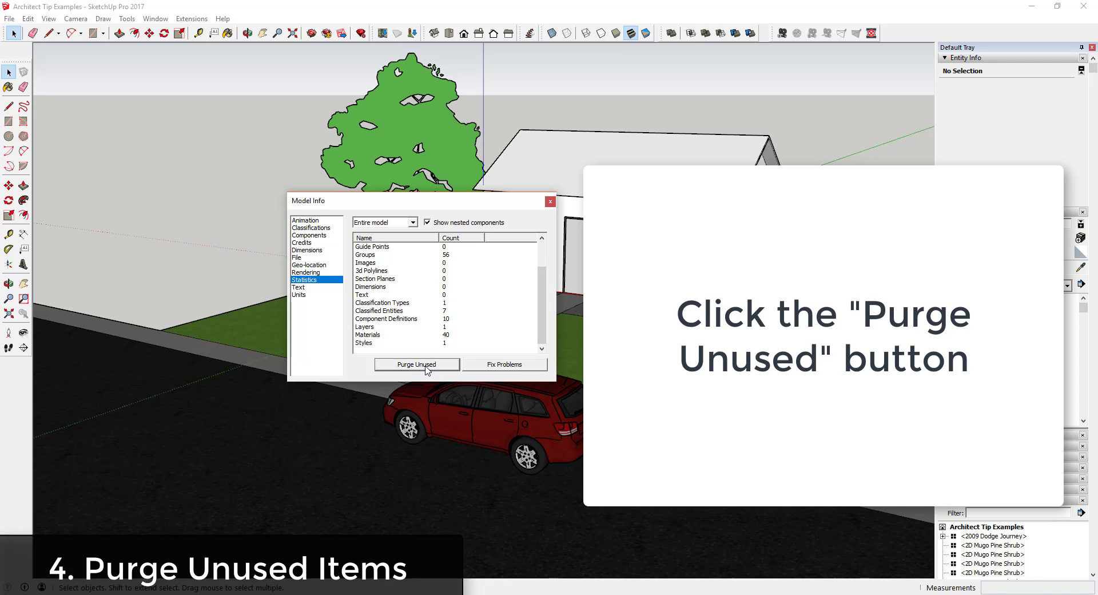
left_click(416, 364)
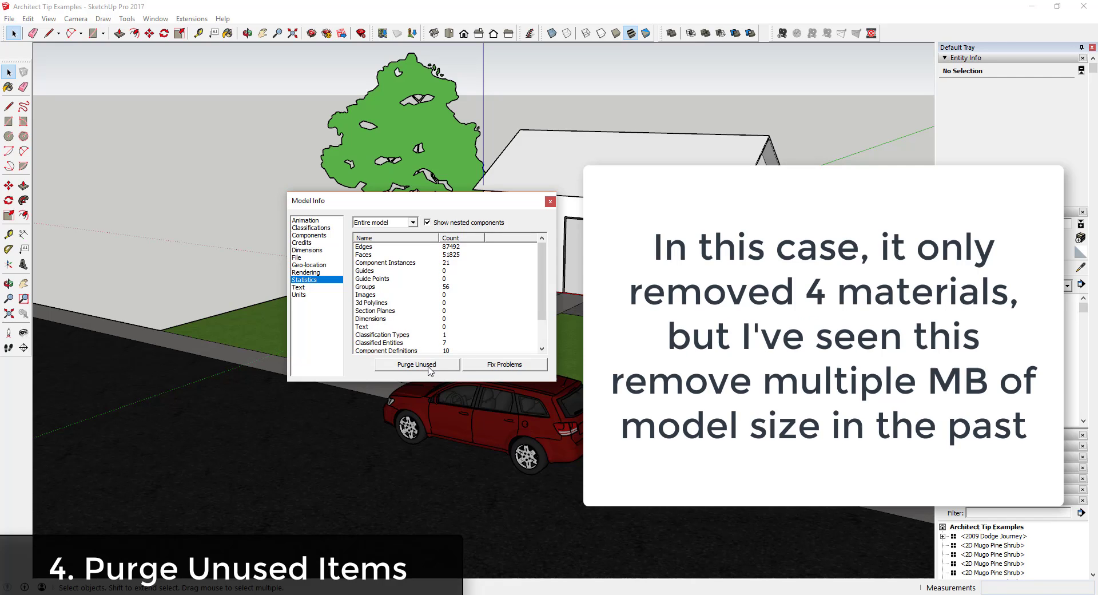
scroll("down", 3)
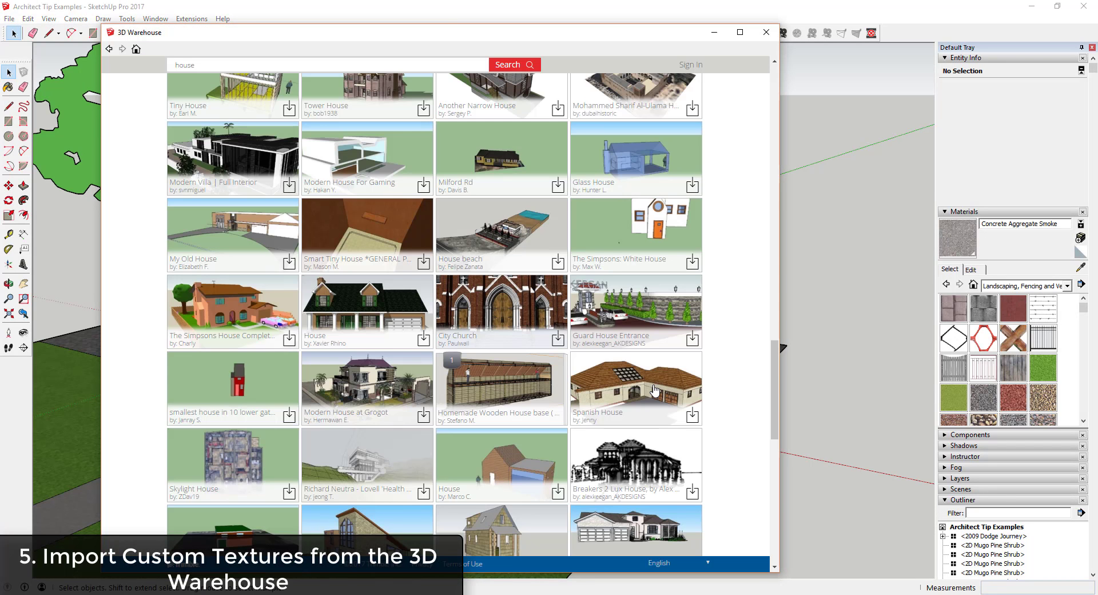
Step: From the Spanish House model's materials, download Roofing/Shingle-025 and the white siding texture
left_click(634, 389)
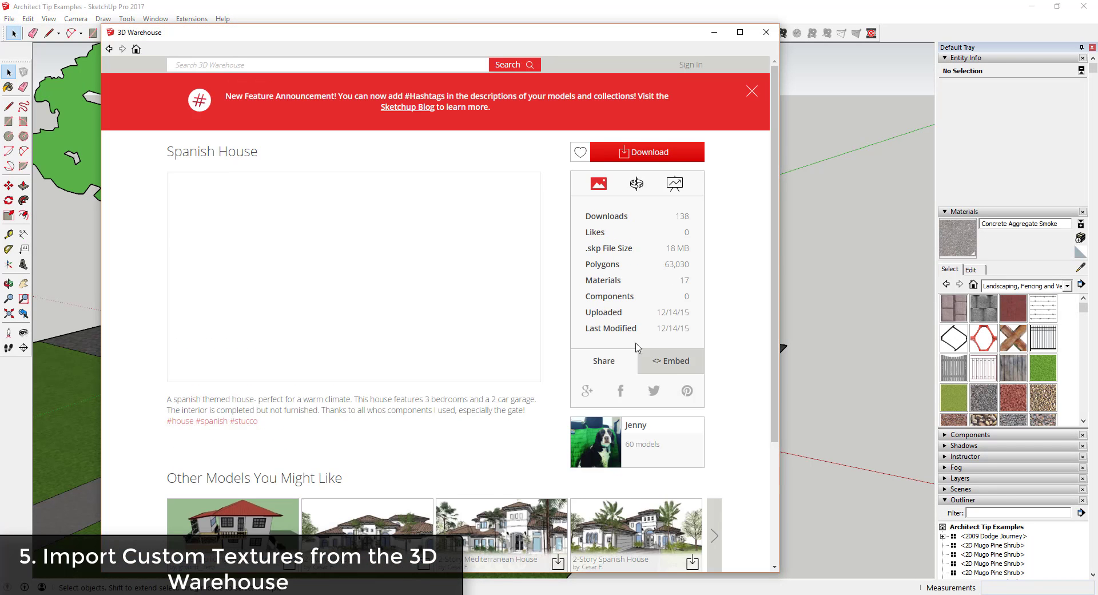
left_click(636, 183)
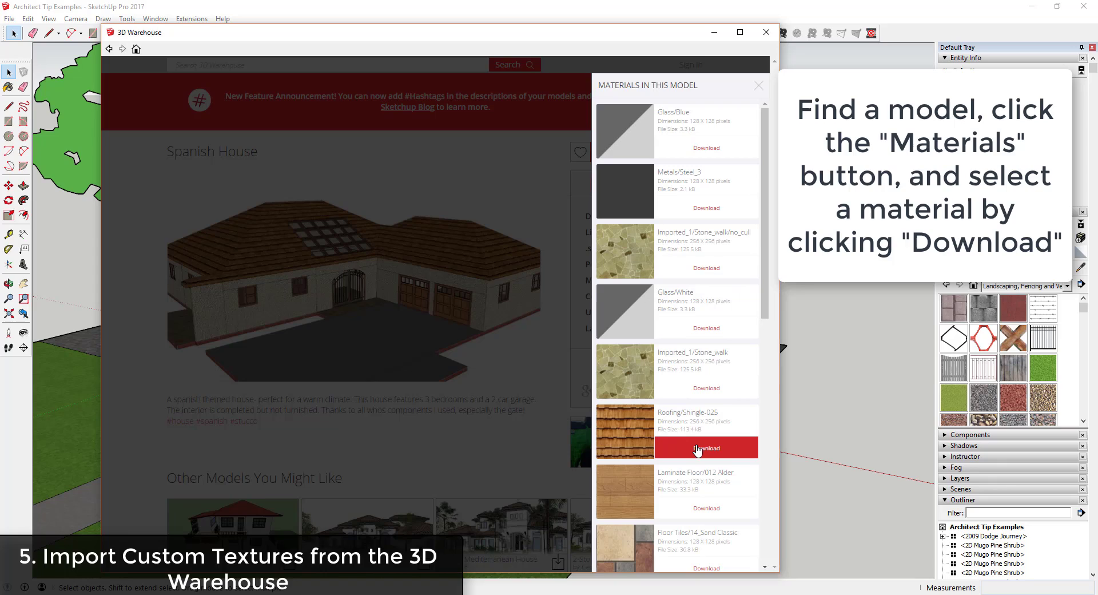
left_click(706, 447)
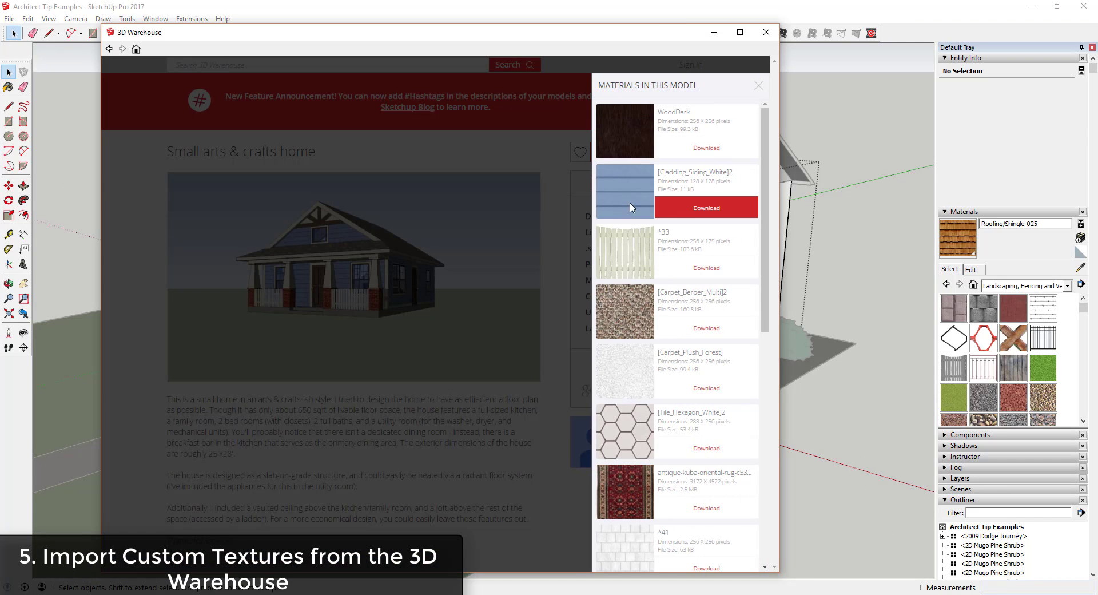
left_click(706, 207)
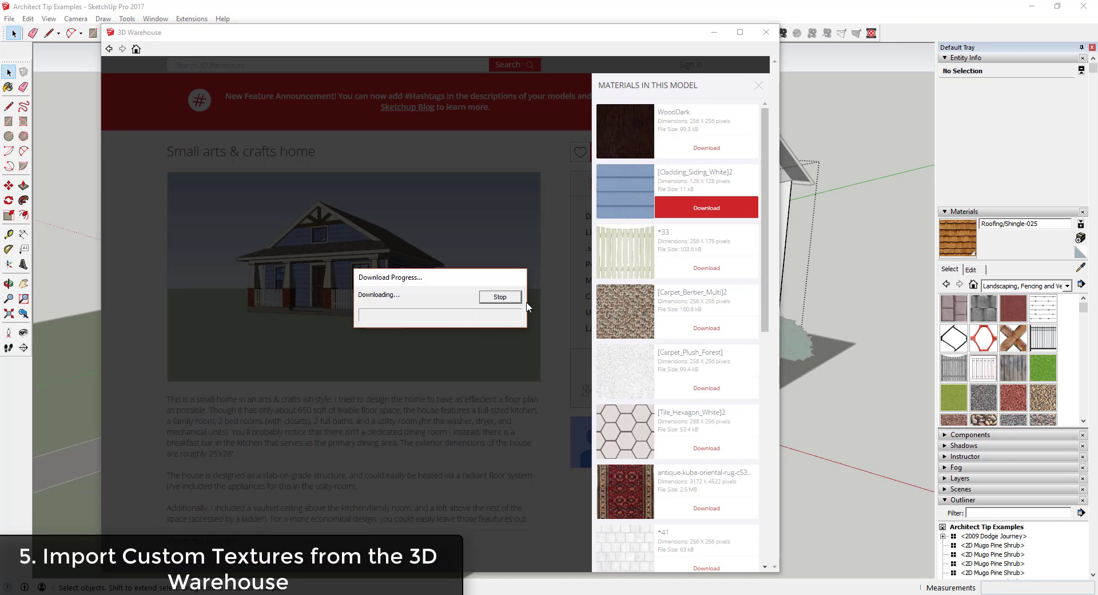